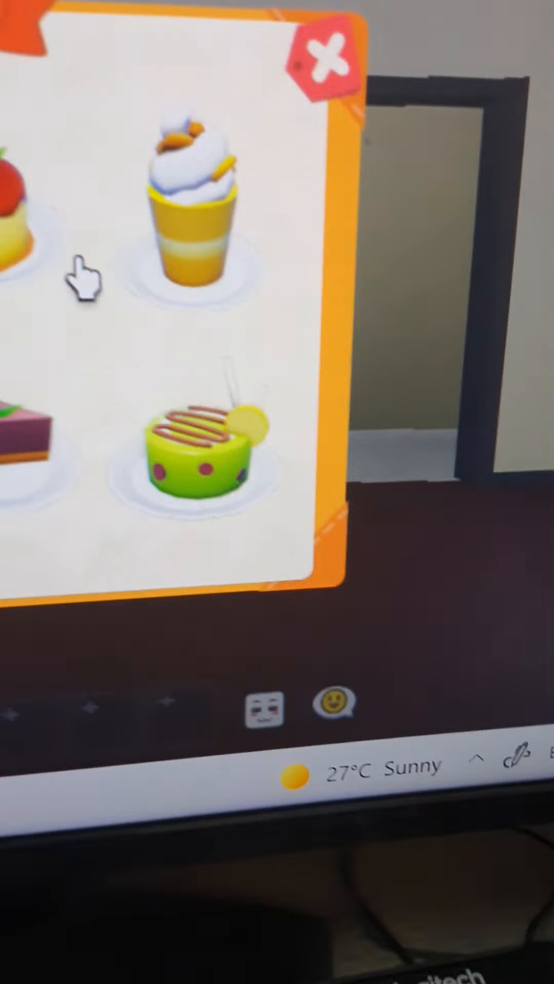
Step: Select one of the finished baked desserts from the treats collection
click(326, 54)
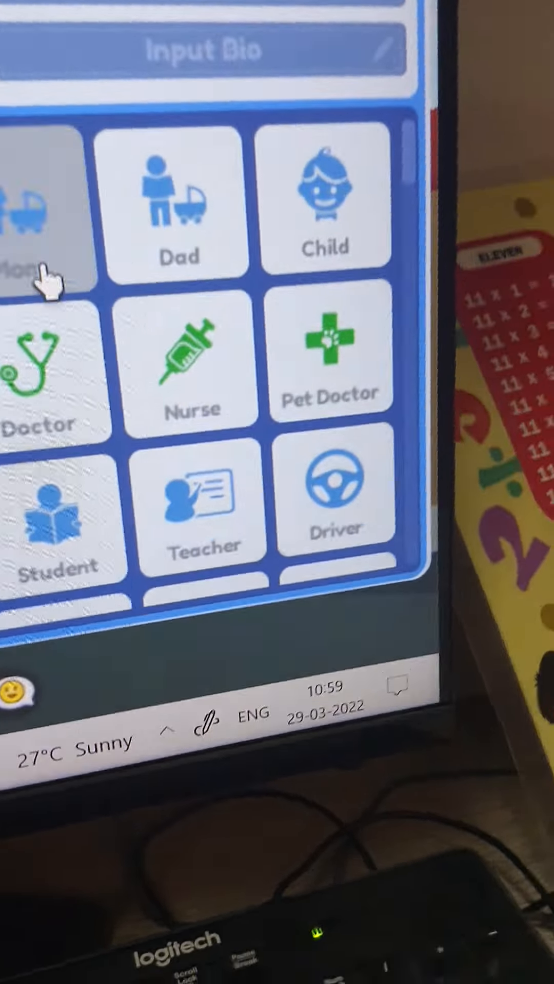
Step: Give the avatar the Mom job and browse down the vehicle grid
click(44, 220)
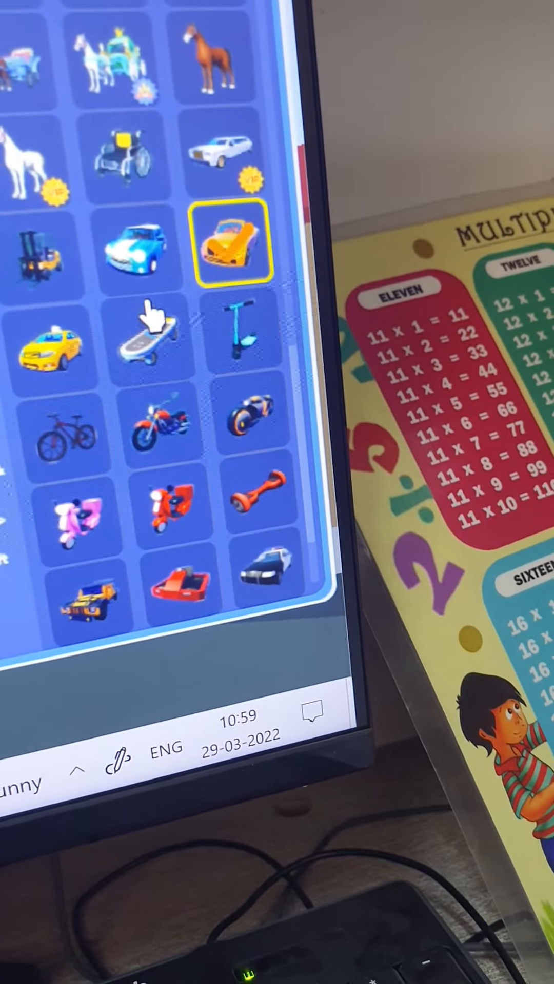
scroll(down, 3)
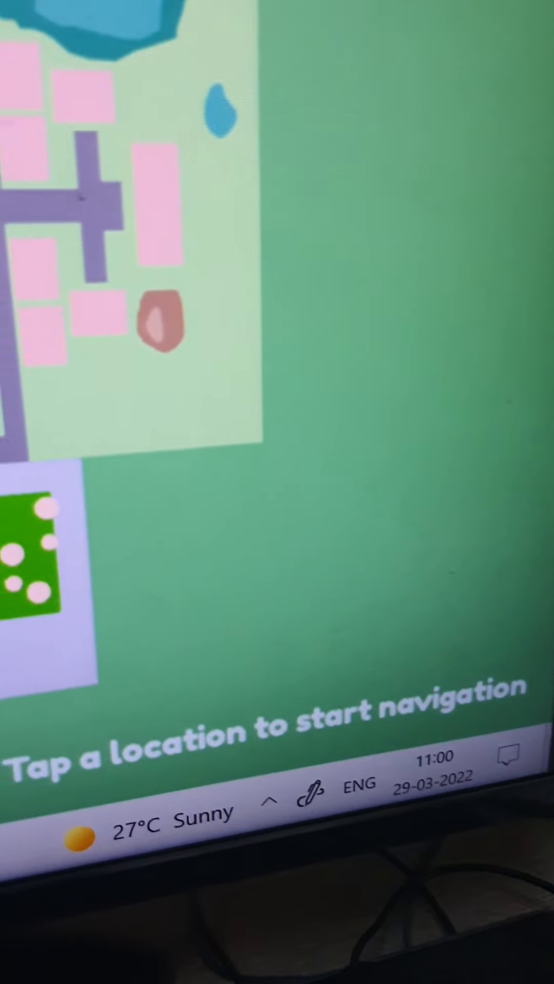
Step: Tap a location on the town map to begin navigating there
click(157, 319)
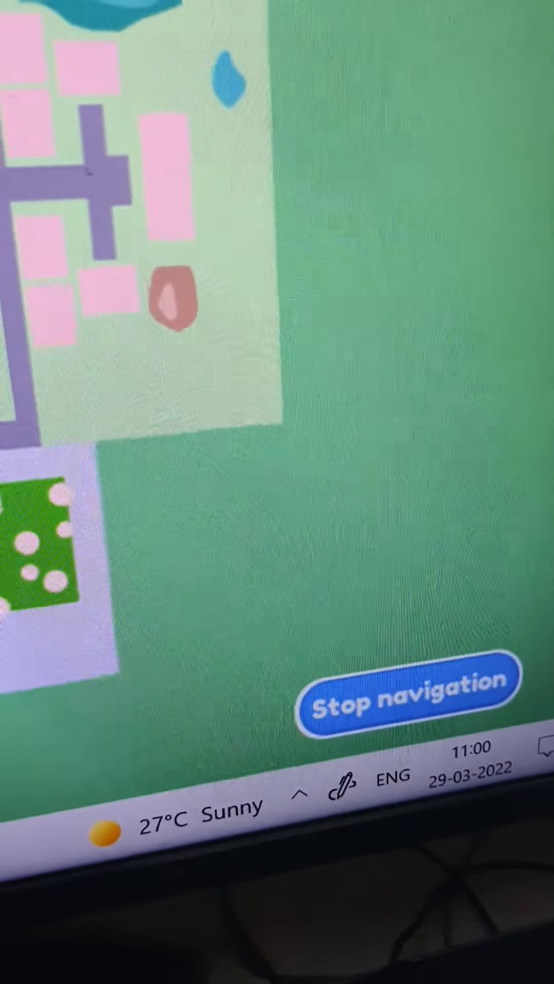